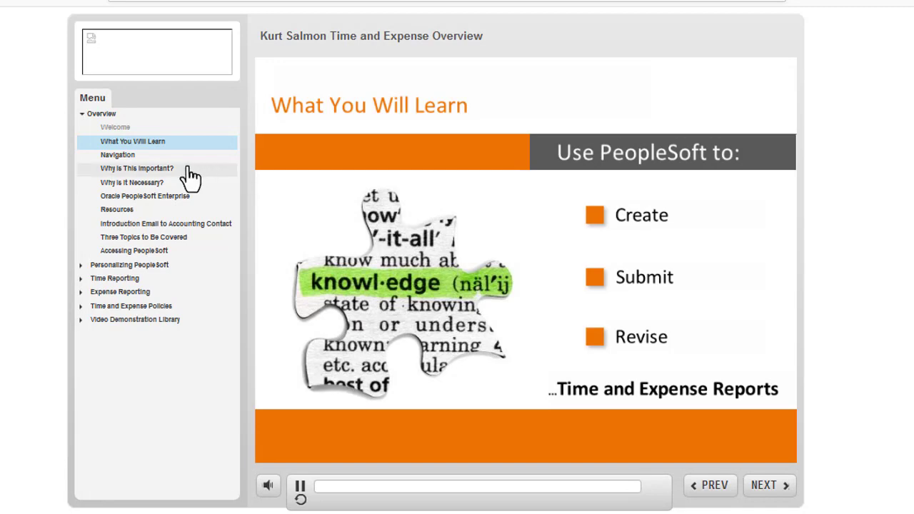
# Step: View the Navigation and Why Is This Important? slides, then expand the Personalizing PeopleSoft topic
pyautogui.click(117, 155)
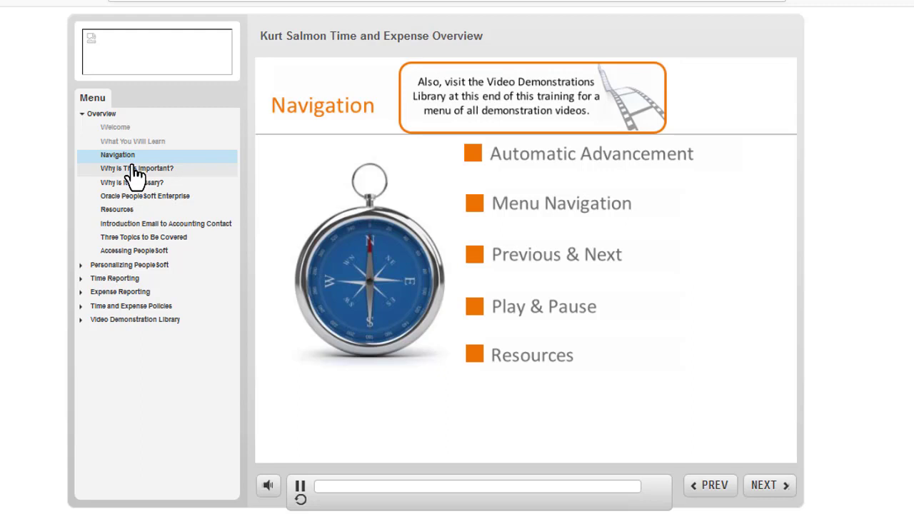
pyautogui.click(137, 168)
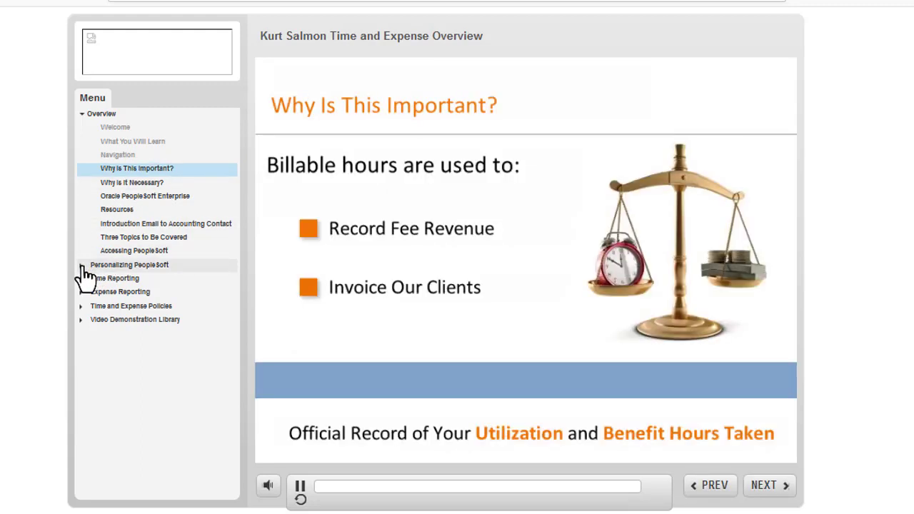
pyautogui.click(129, 264)
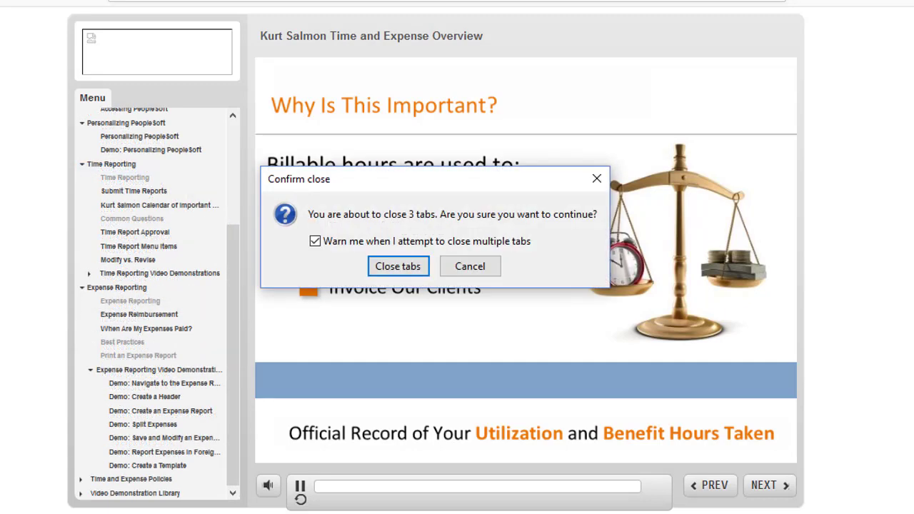
pyautogui.moveTo(397, 265)
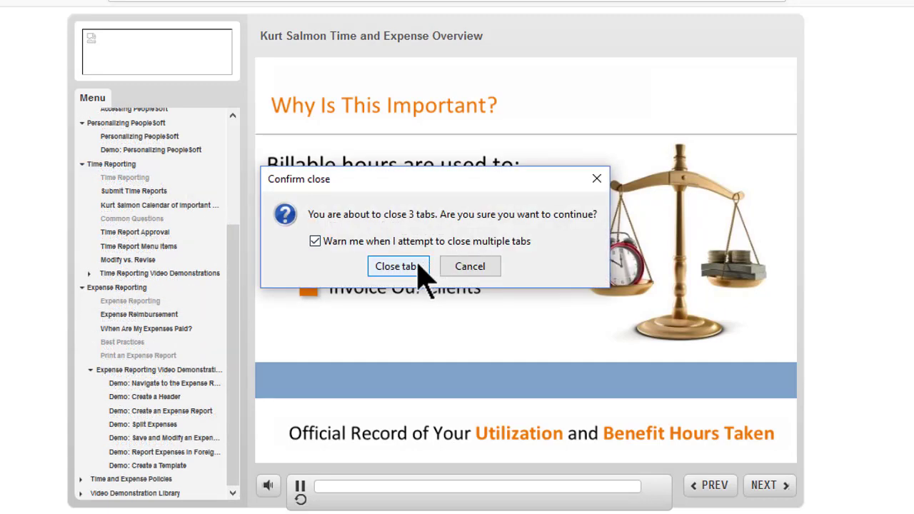
# Step: Confirm closing all tabs, then resume the relaunched course at the Why Is It Necessary? slide
pyautogui.click(397, 265)
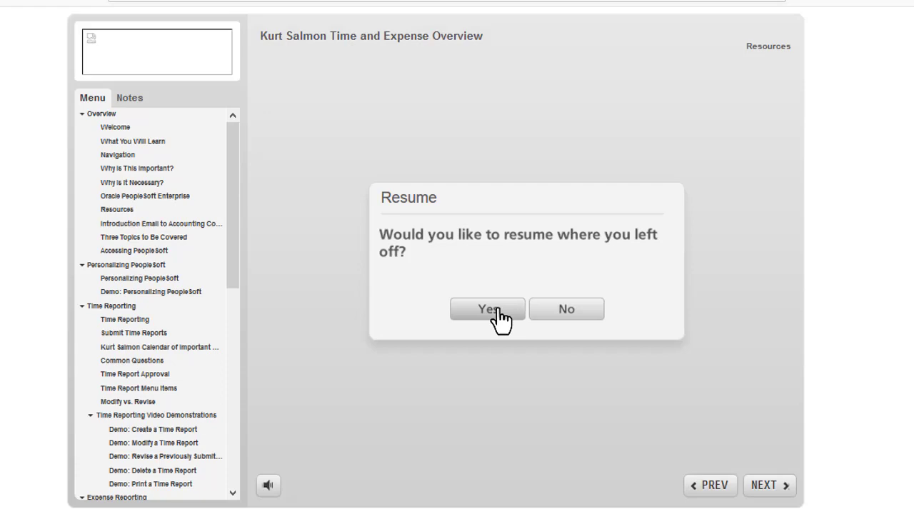
pyautogui.click(489, 309)
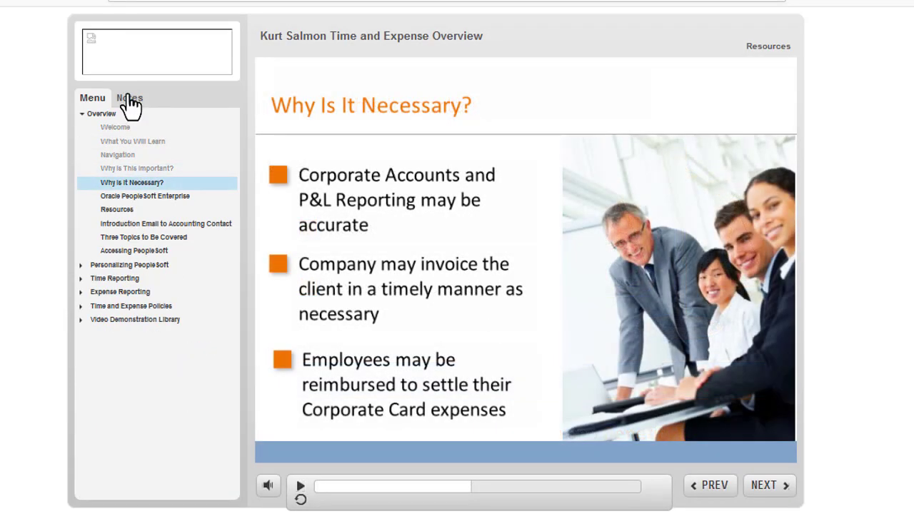
pyautogui.click(129, 98)
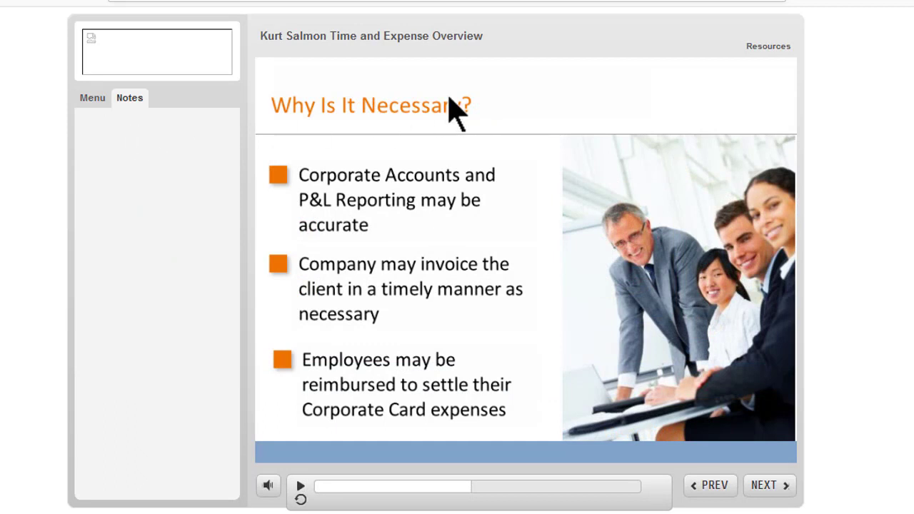
pyautogui.click(768, 45)
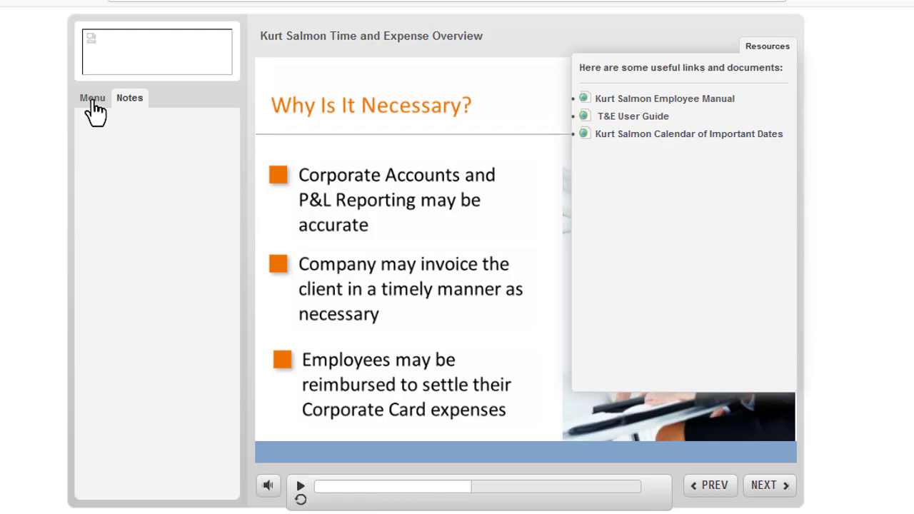
pyautogui.click(92, 97)
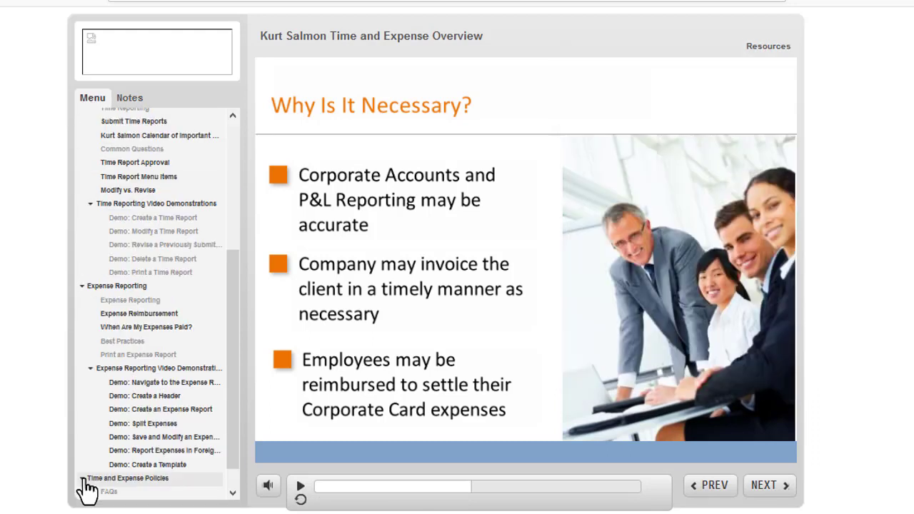
pyautogui.scroll(-3)
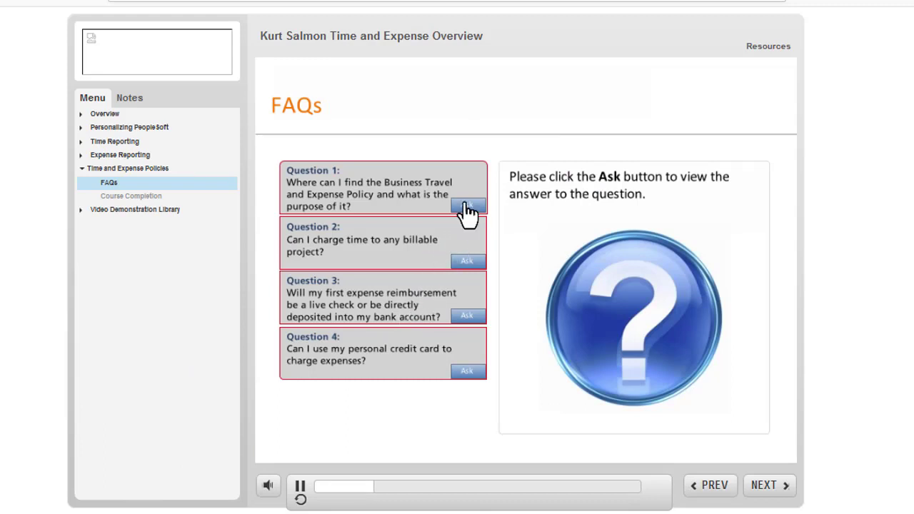
# Step: Reveal the answer to FAQ Question 1 on the Business Travel and Expense Policy, then continue to the next question
pyautogui.click(469, 205)
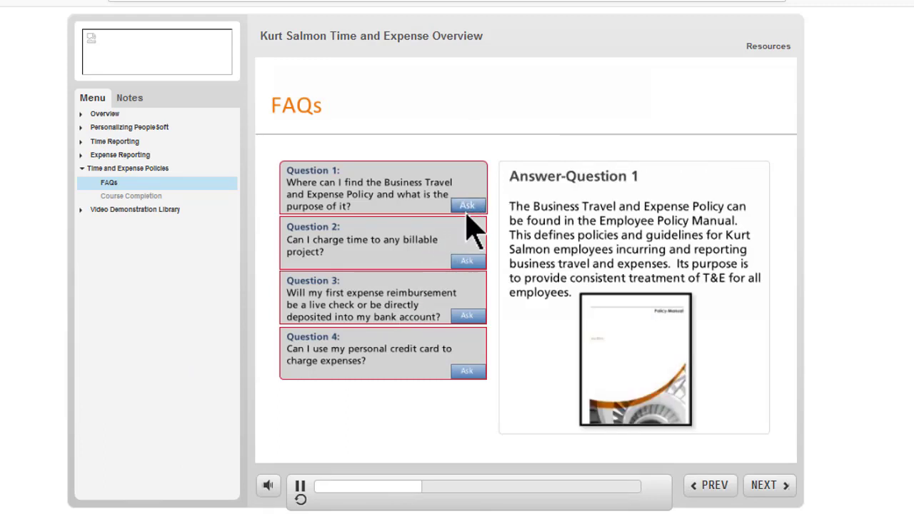
pyautogui.click(469, 317)
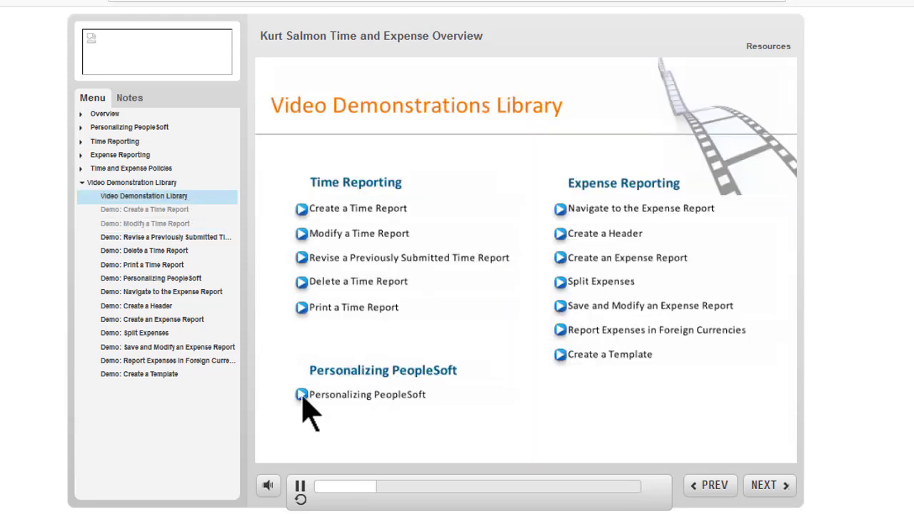
# Step: Play the Personalizing PeopleSoft demo from the Video Demonstrations Library
pyautogui.click(300, 395)
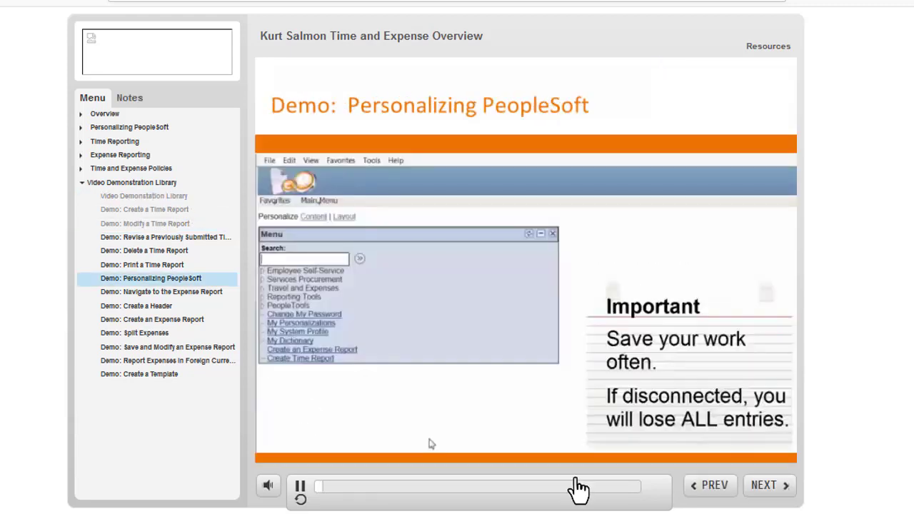